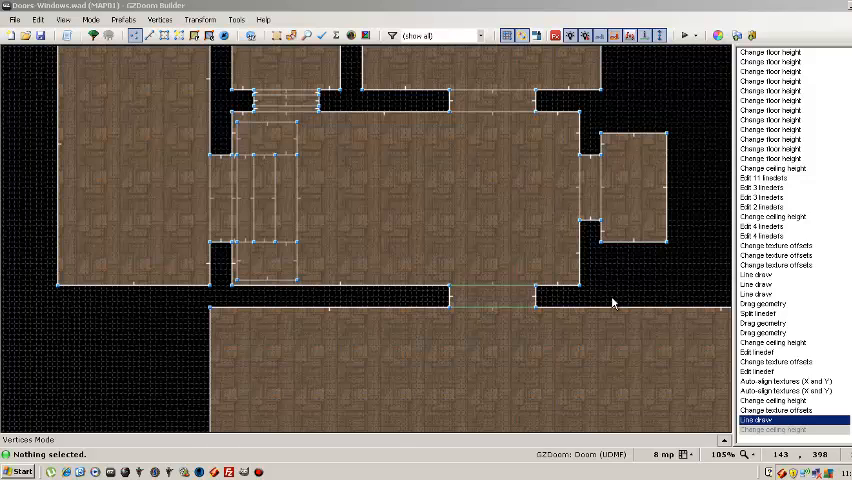
pyautogui.moveTo(604, 305)
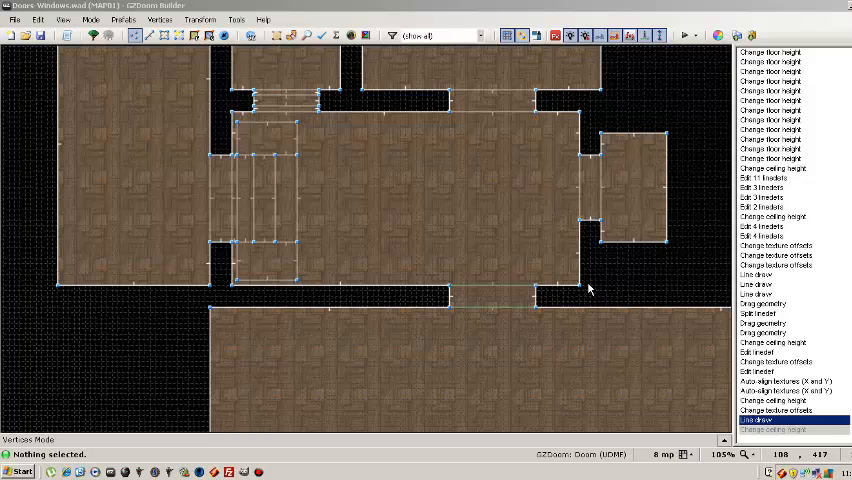
pyautogui.moveTo(595, 287)
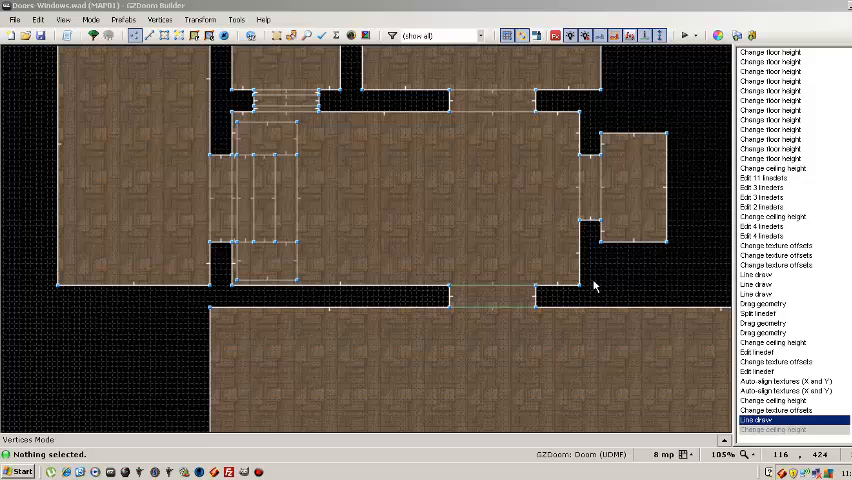
pyautogui.moveTo(567, 308)
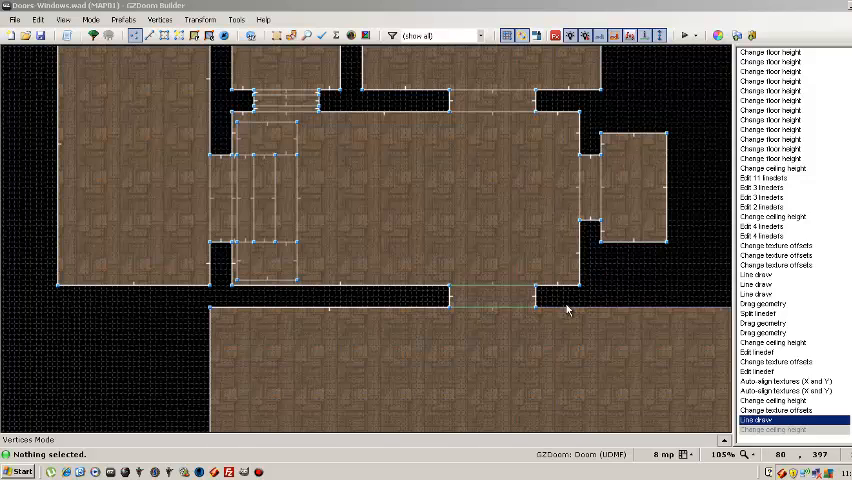
pyautogui.moveTo(590, 275)
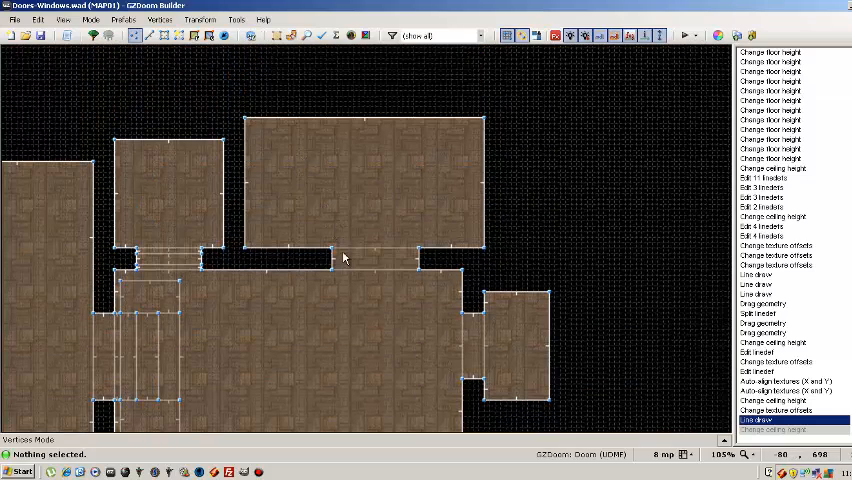
pyautogui.moveTo(345, 299)
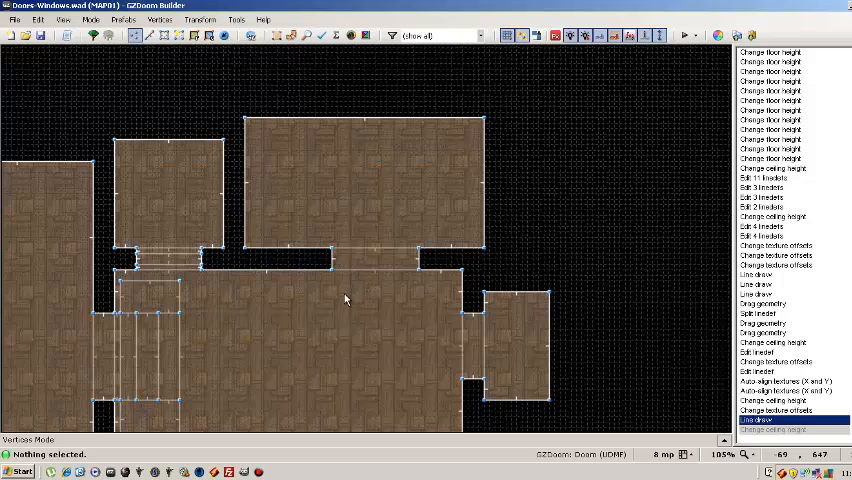
pyautogui.moveTo(325, 285)
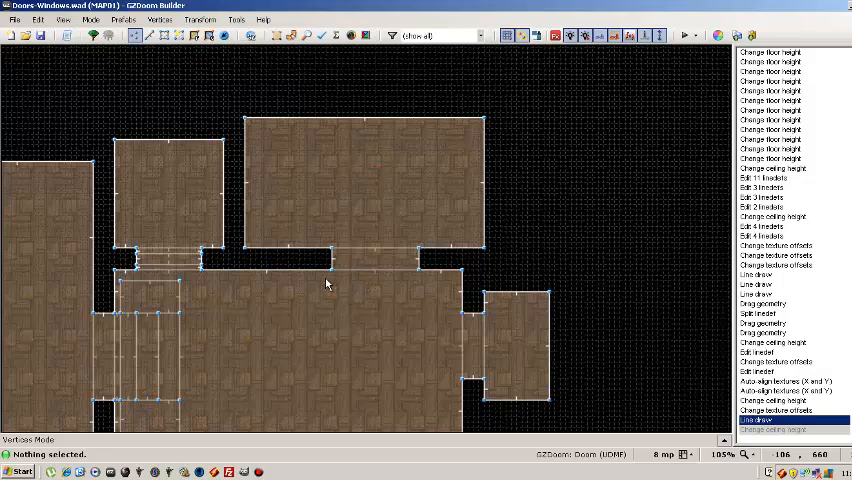
pyautogui.moveTo(323, 280)
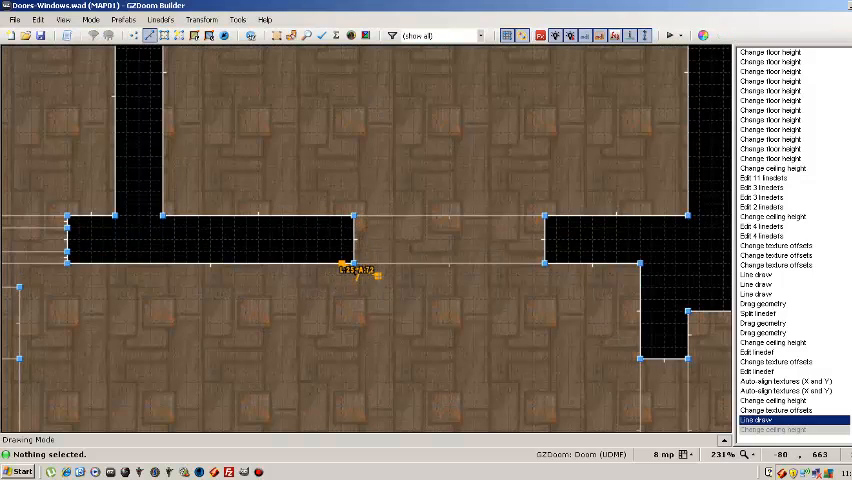
# - Draw new lines across the doorway gap and open the linedef settings for the wall above
pyautogui.moveTo(345, 263); pyautogui.dragTo(543, 263)
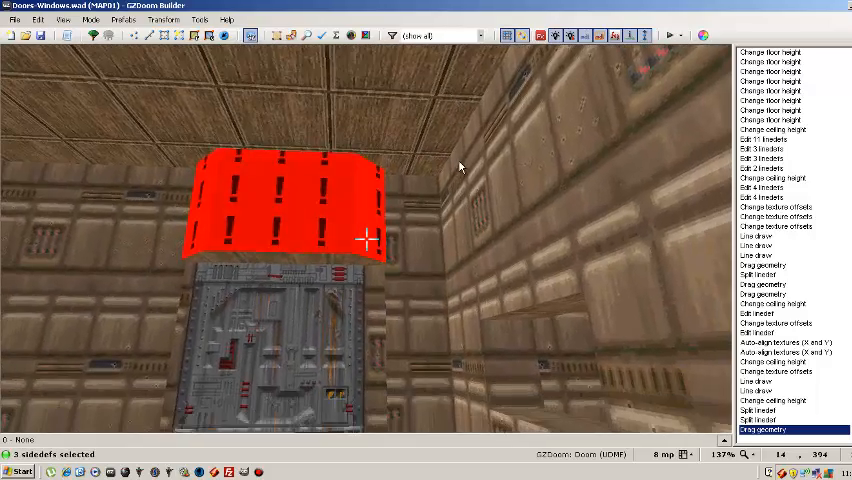
pyautogui.click(788, 425)
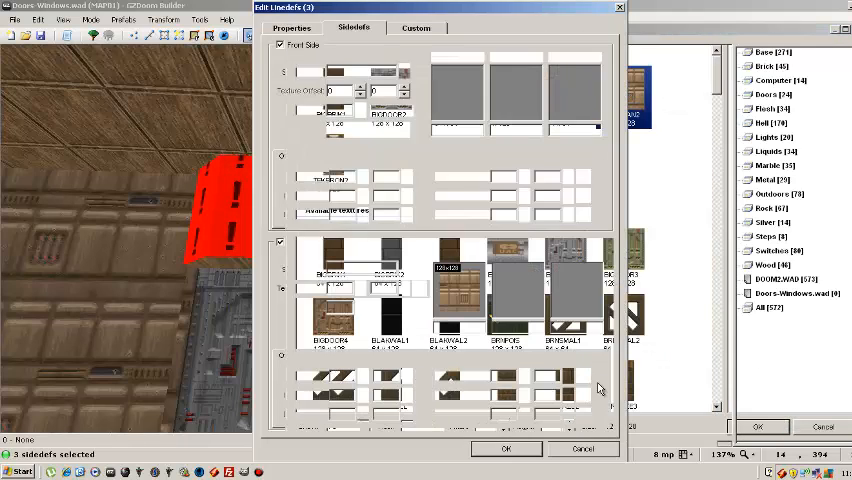
# - Apply the STARTAN3 upper texture to the wall panel above the door
pyautogui.click(508, 447)
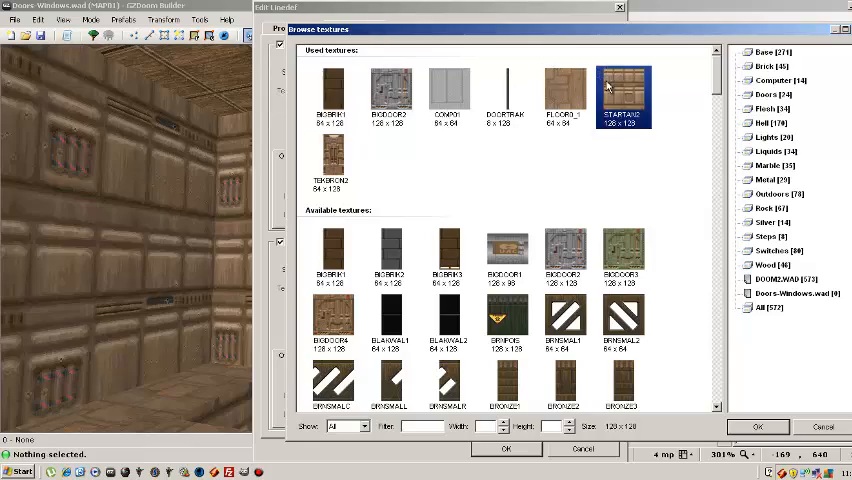
pyautogui.click(508, 447)
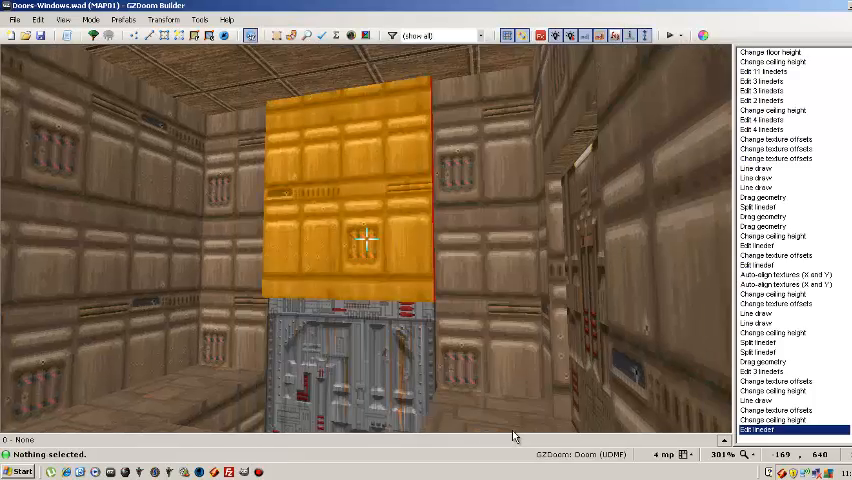